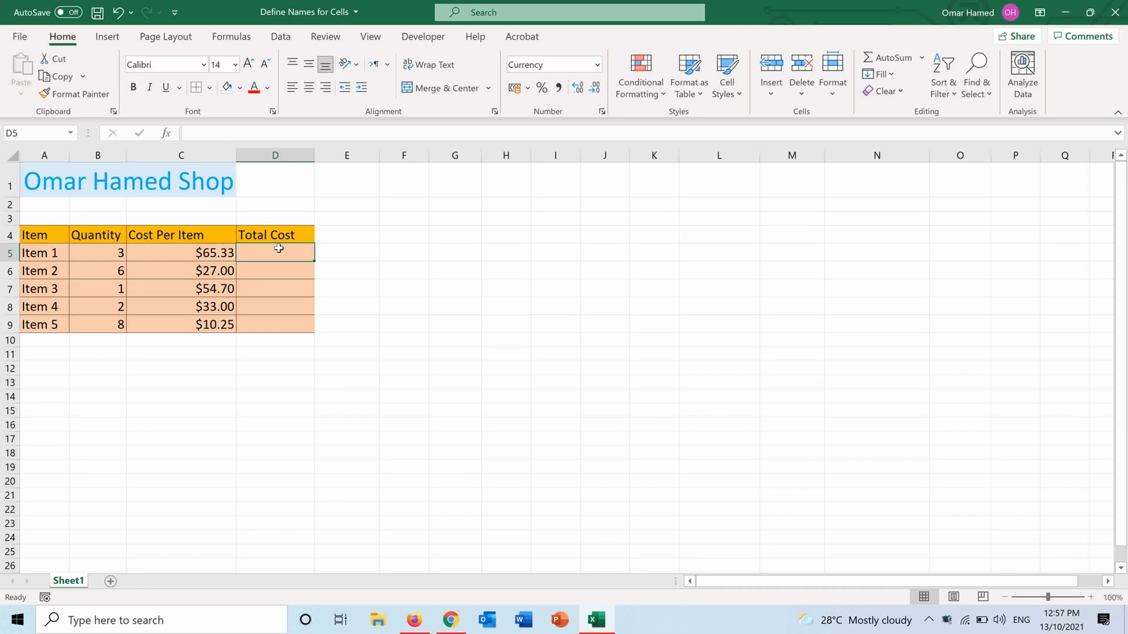
# Compute Item 1's Total Cost in D5 as =B5*C5, giving $195.99.
pyautogui.write('=')
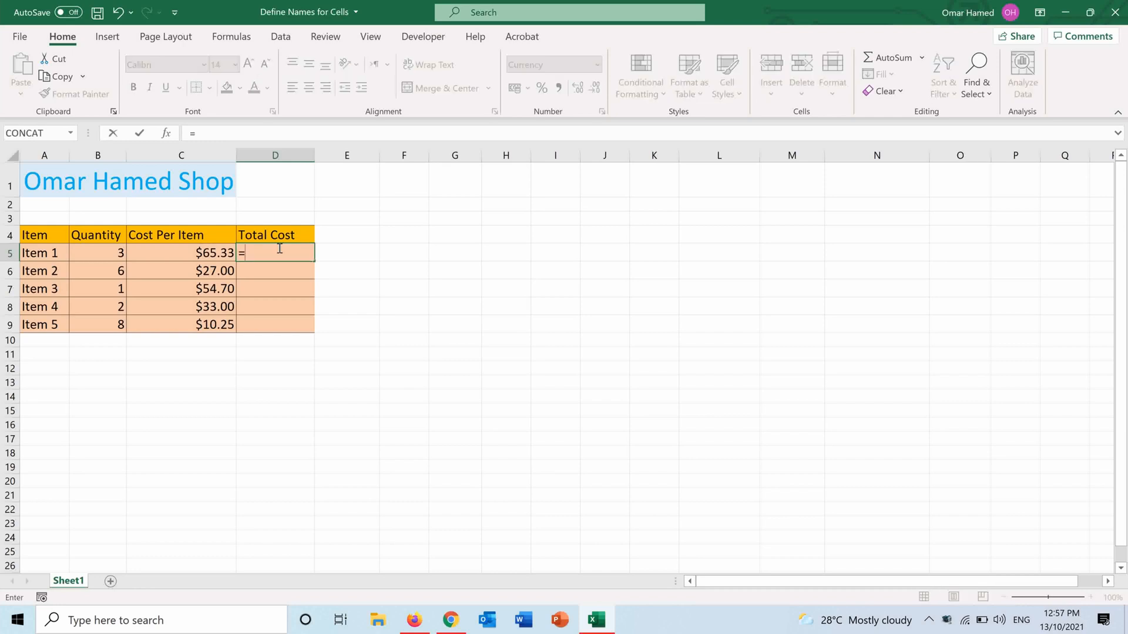
pyautogui.click(97, 253)
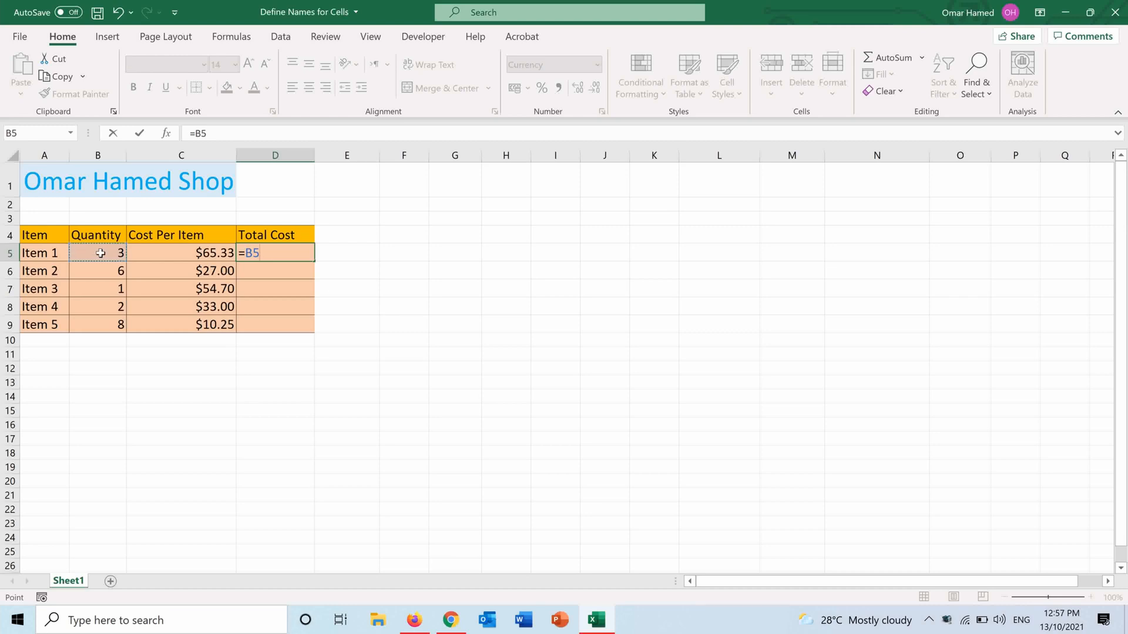
pyautogui.write('*')
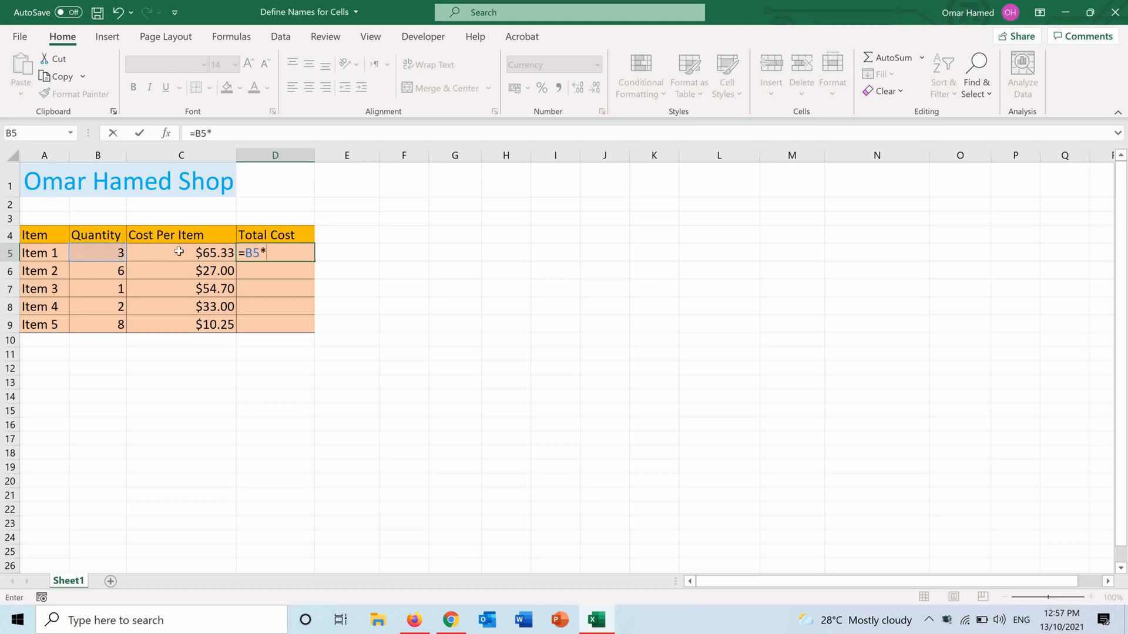
pyautogui.press('enter')
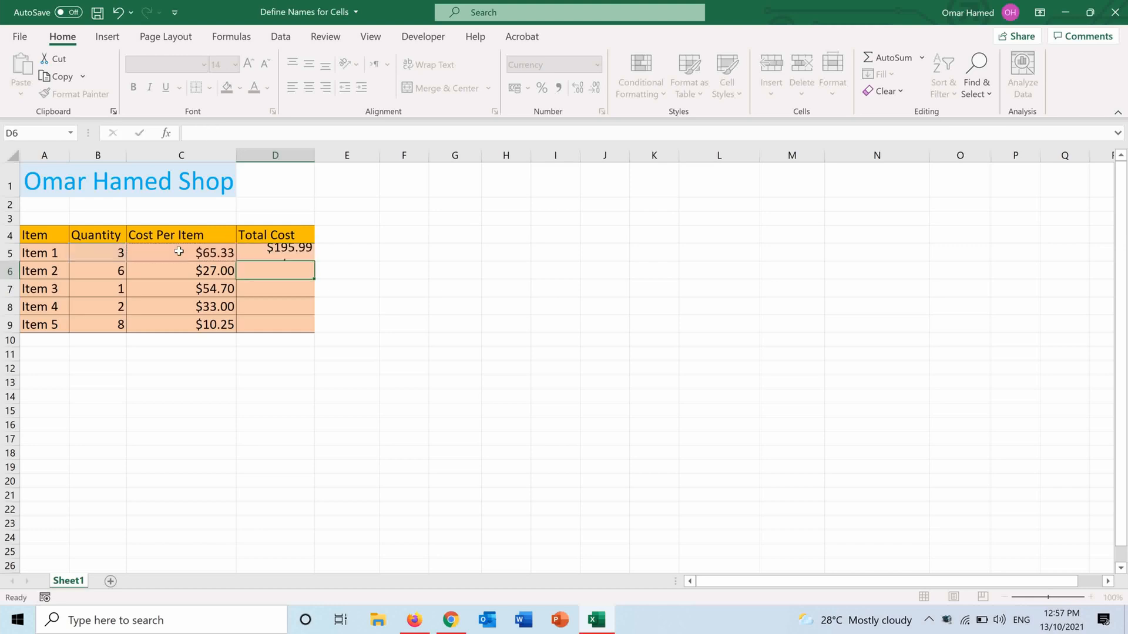
# Fill the Total Cost formula down through Item 5 ($162.00, $54.70, $66.00, $82.00).
pyautogui.click(274, 253)
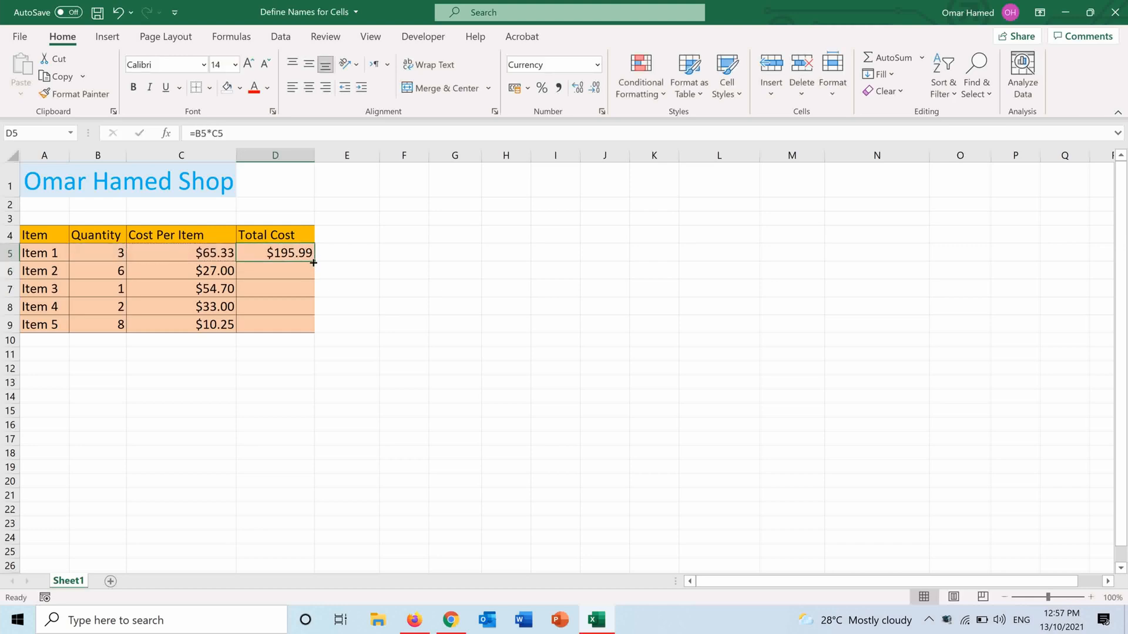
pyautogui.moveTo(312, 260); pyautogui.dragTo(313, 324)
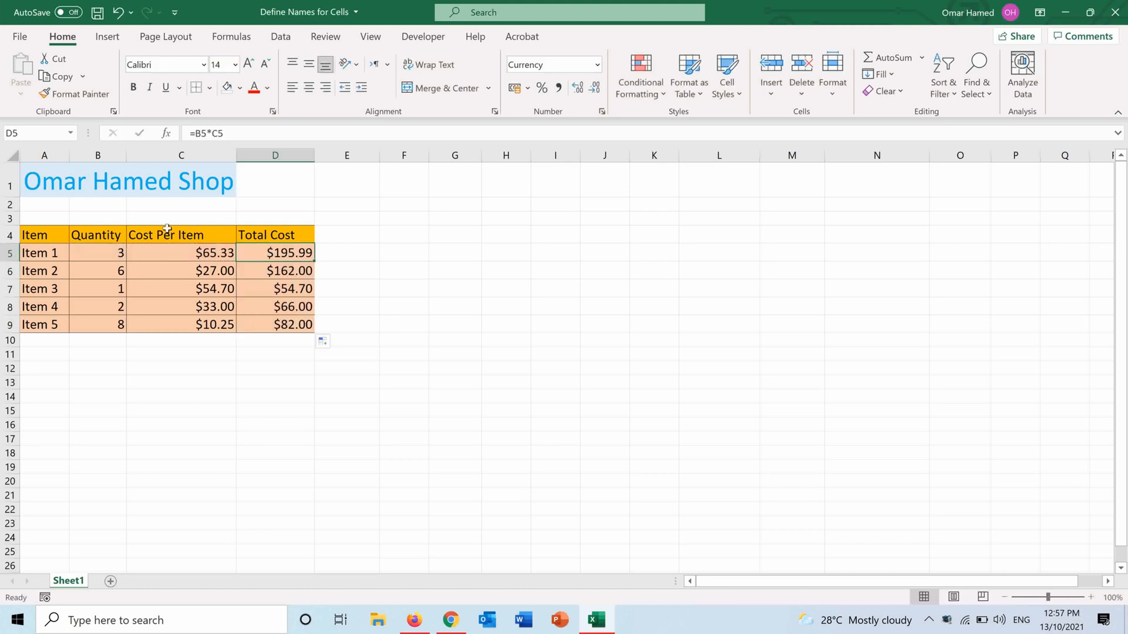
pyautogui.click(98, 252)
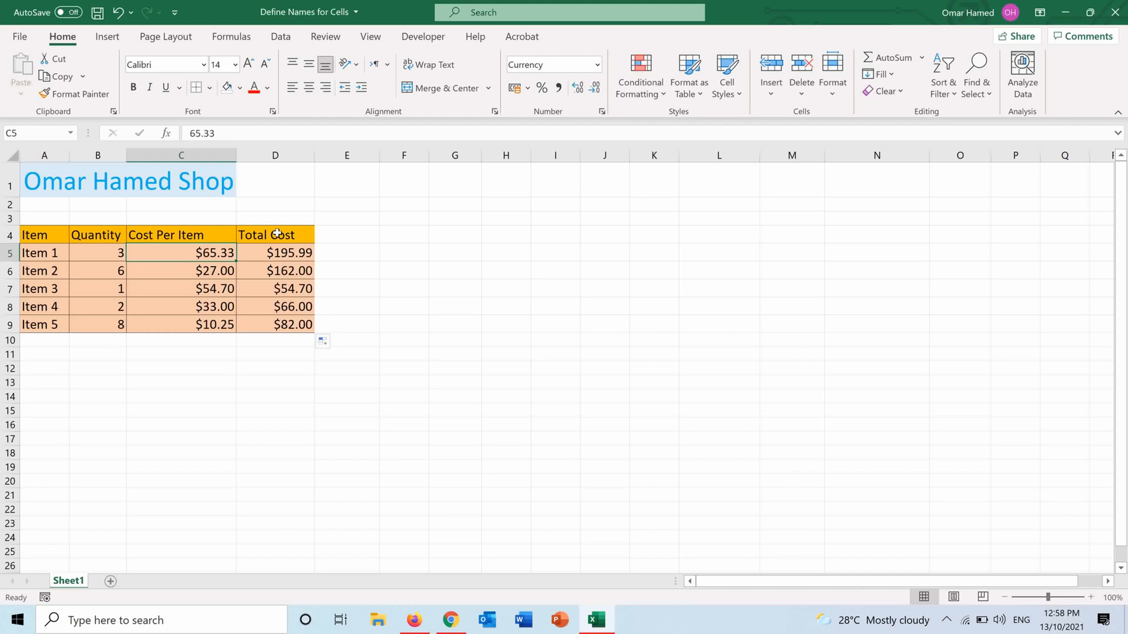
pyautogui.click(98, 252)
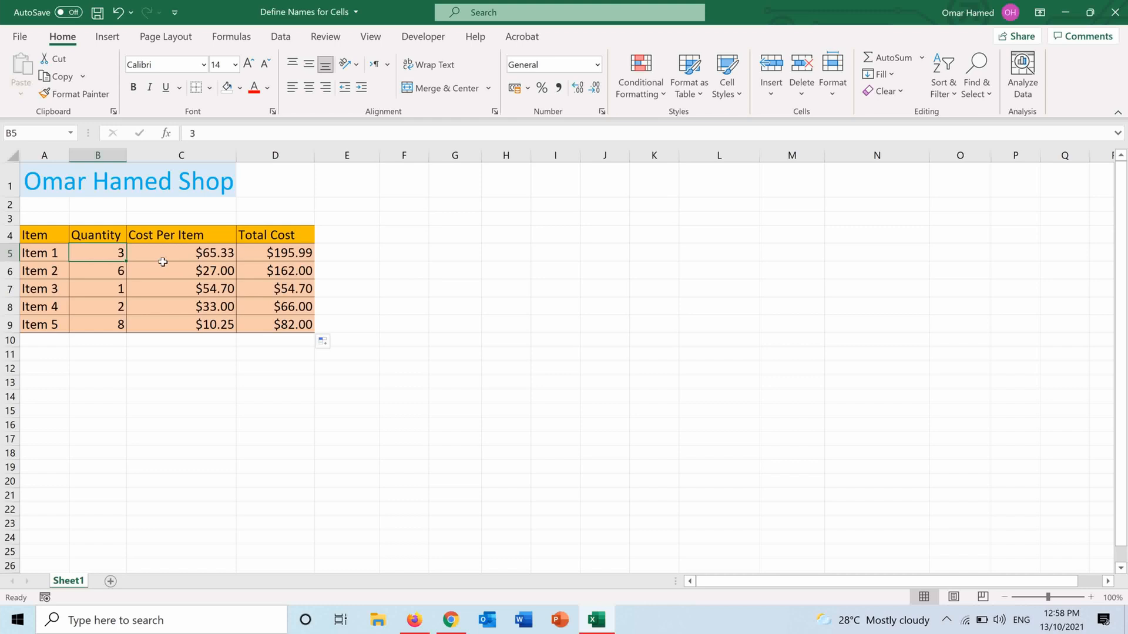
pyautogui.moveTo(261, 253)
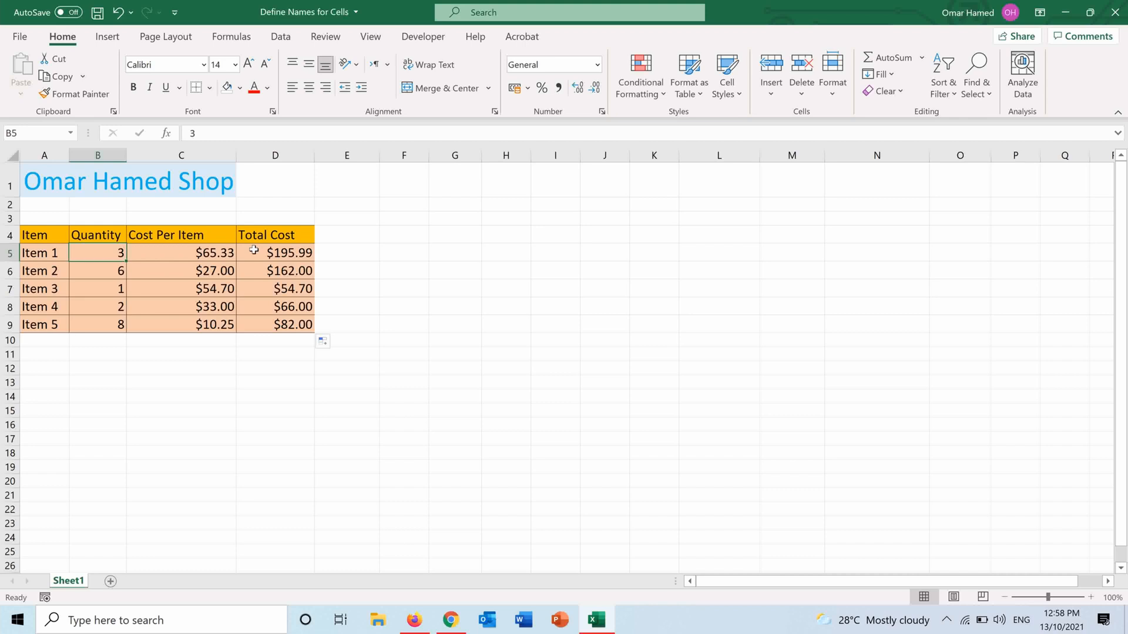
pyautogui.moveTo(105, 249)
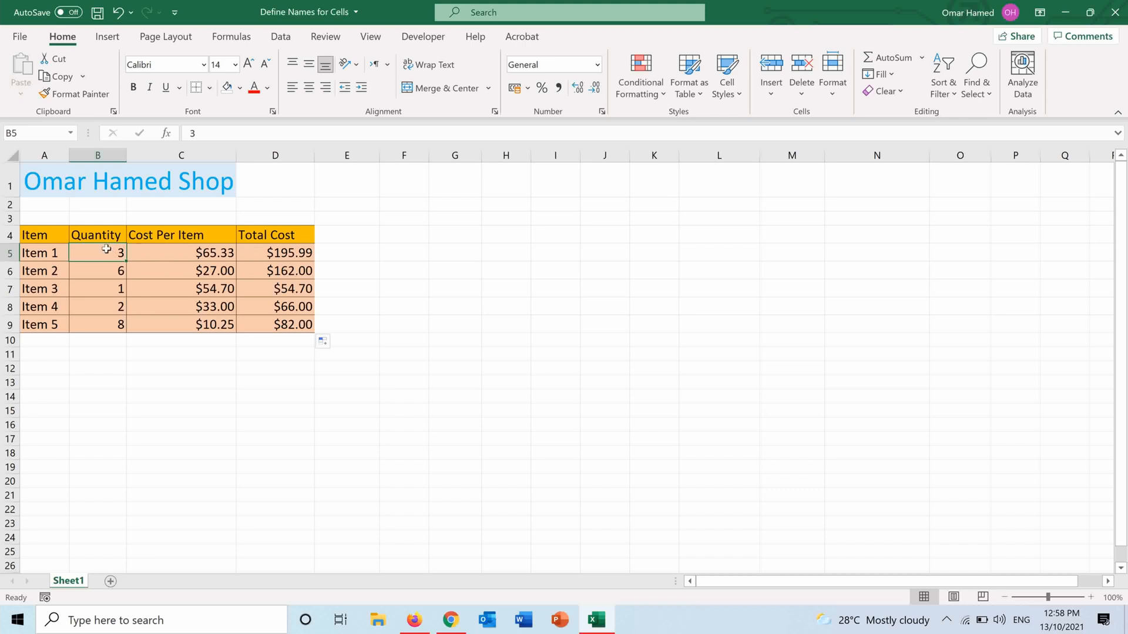
# Define the name Quantity for the Quantity values B5:B9.
pyautogui.moveTo(98, 252); pyautogui.dragTo(98, 324)
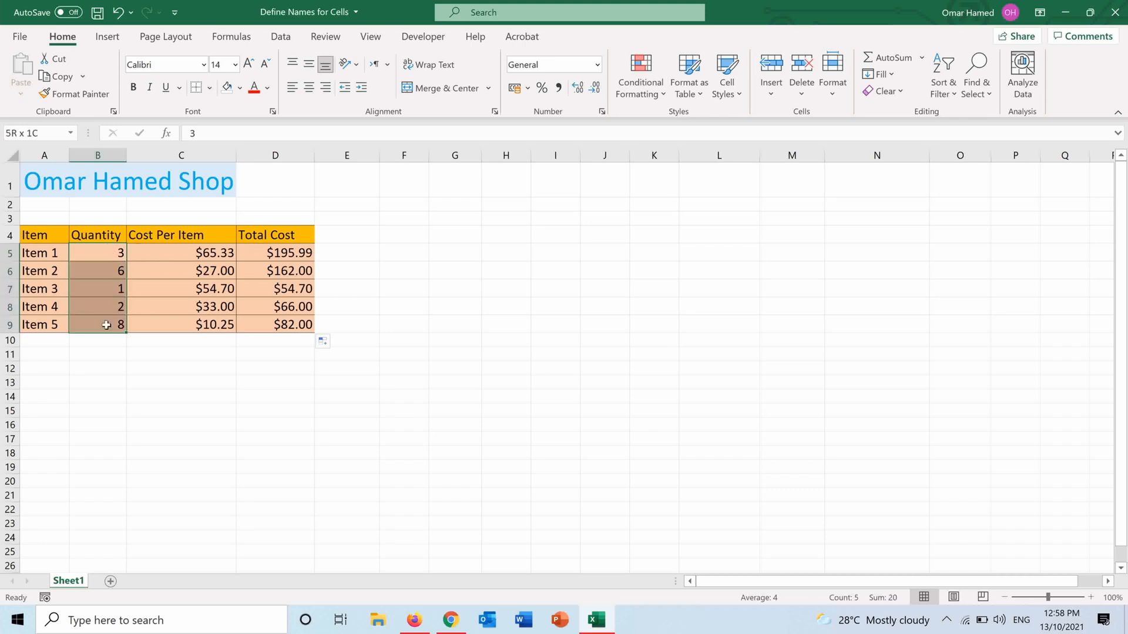
pyautogui.click(97, 253)
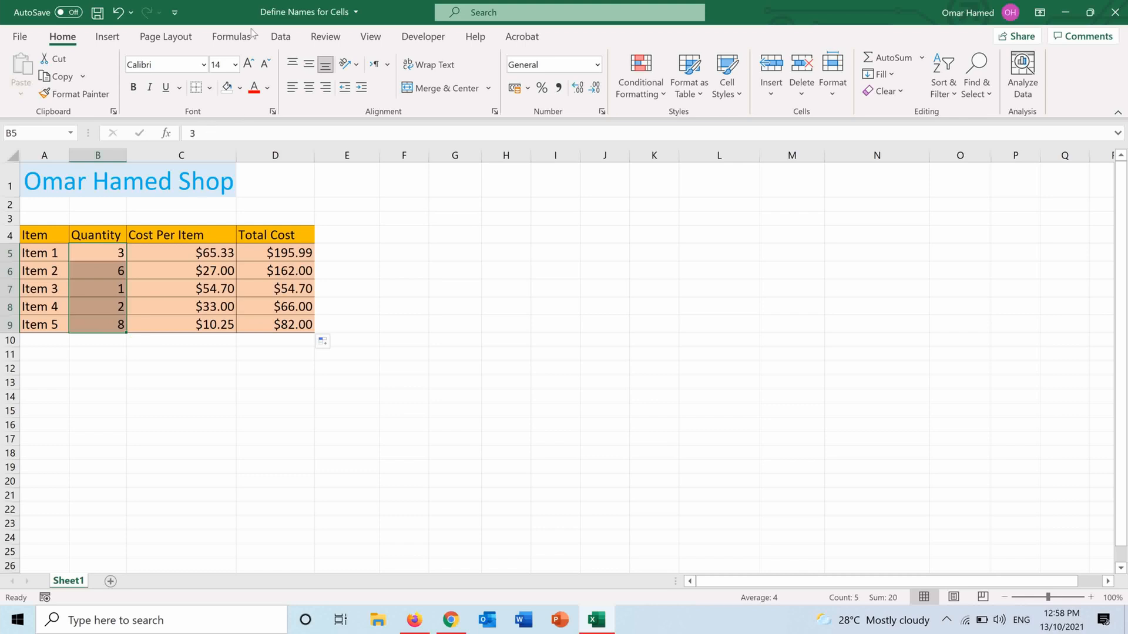
pyautogui.click(231, 36)
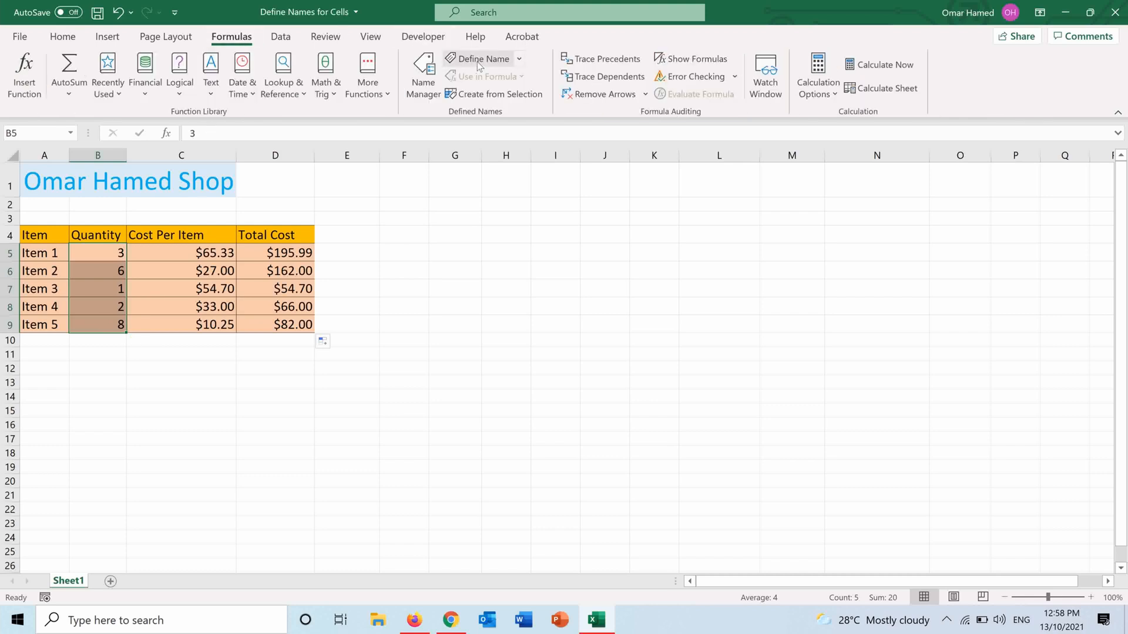
pyautogui.click(482, 59)
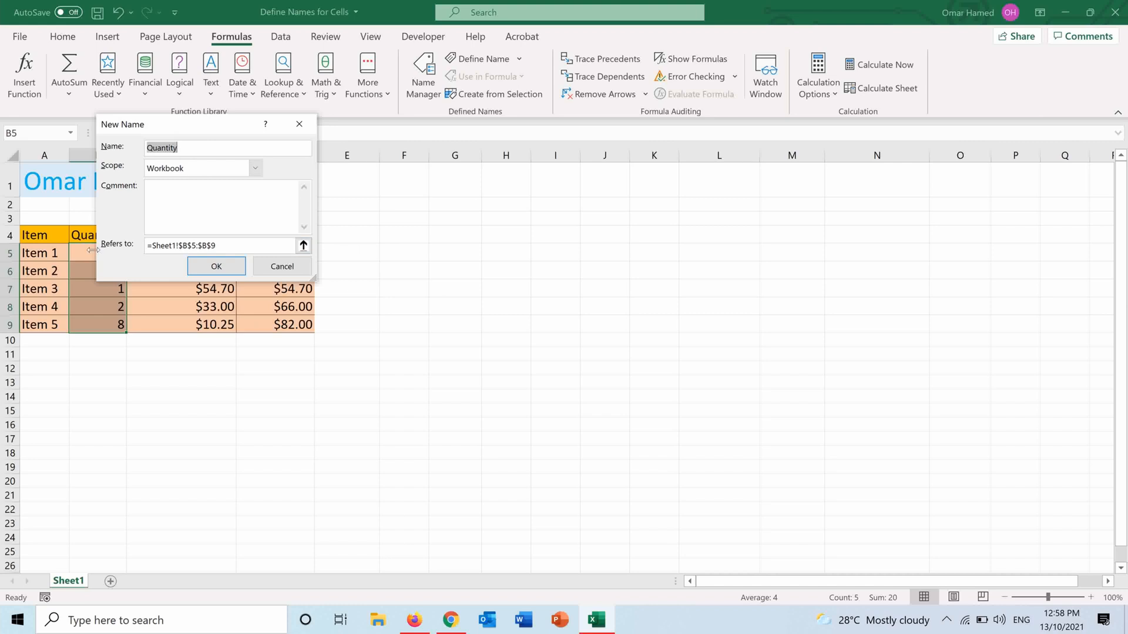
pyautogui.moveTo(101, 340)
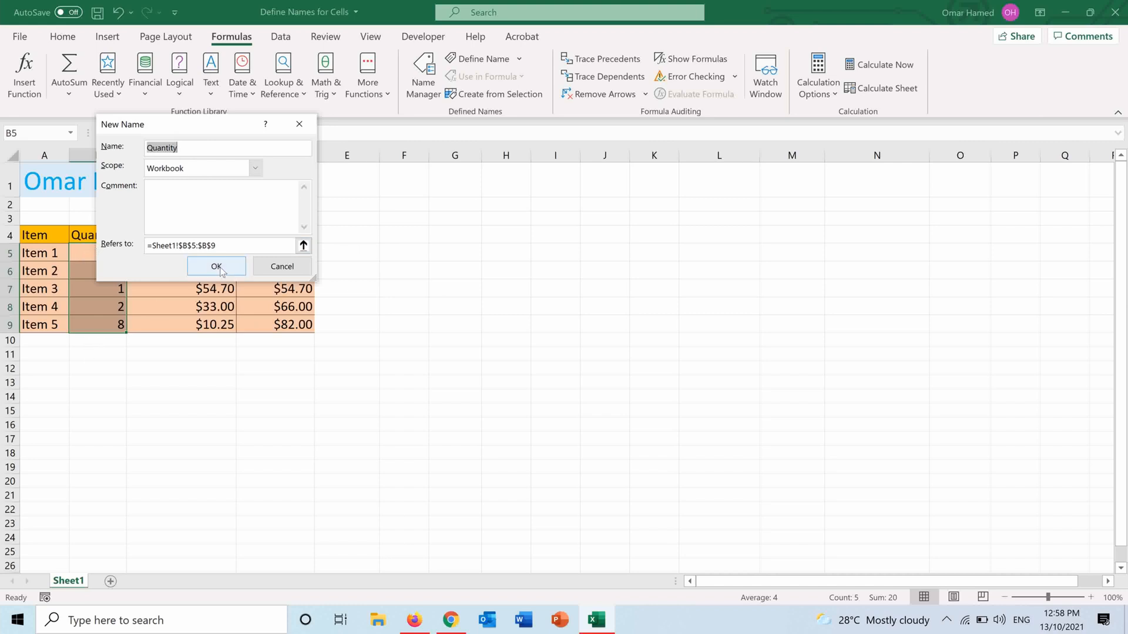
pyautogui.click(216, 267)
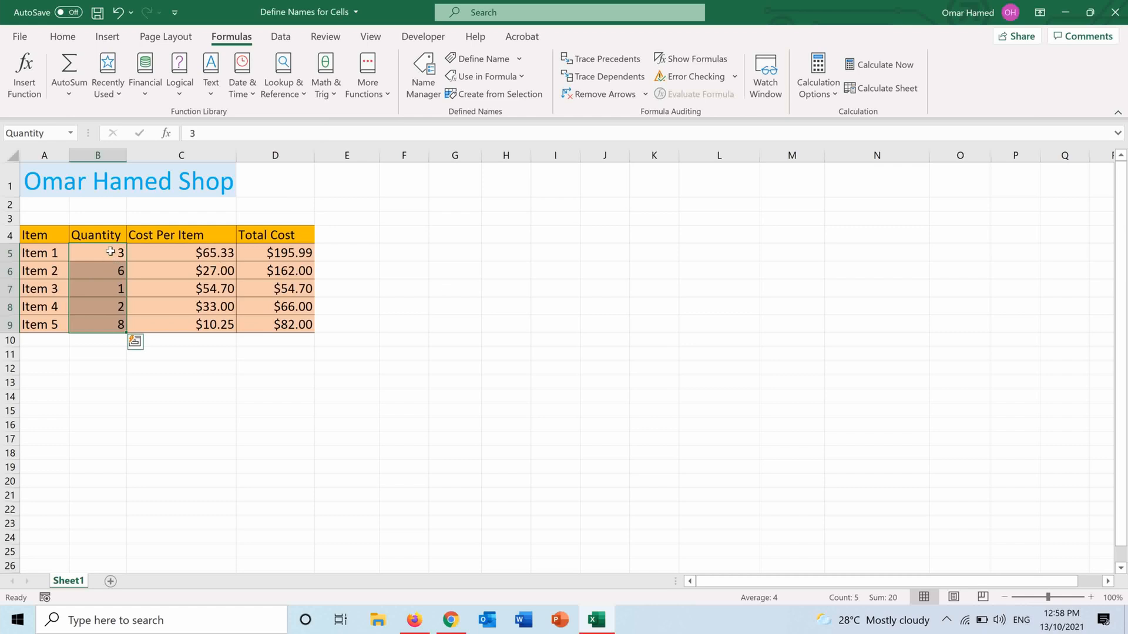
# Clear the existing Total Cost results for Items 1–5.
pyautogui.click(180, 252)
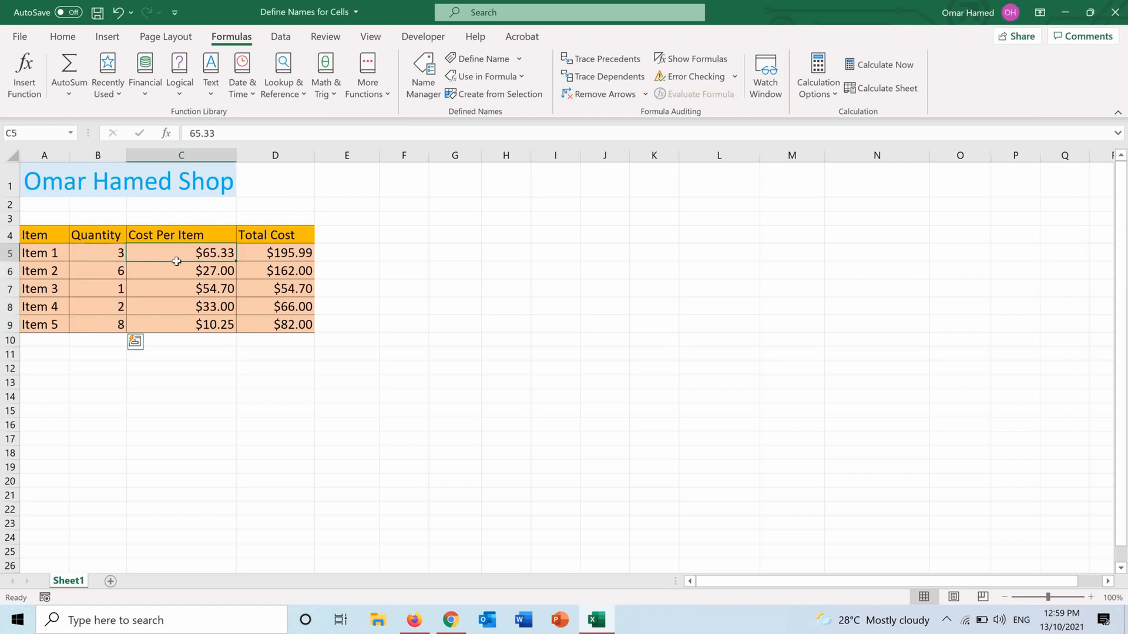
pyautogui.moveTo(181, 252); pyautogui.dragTo(181, 324)
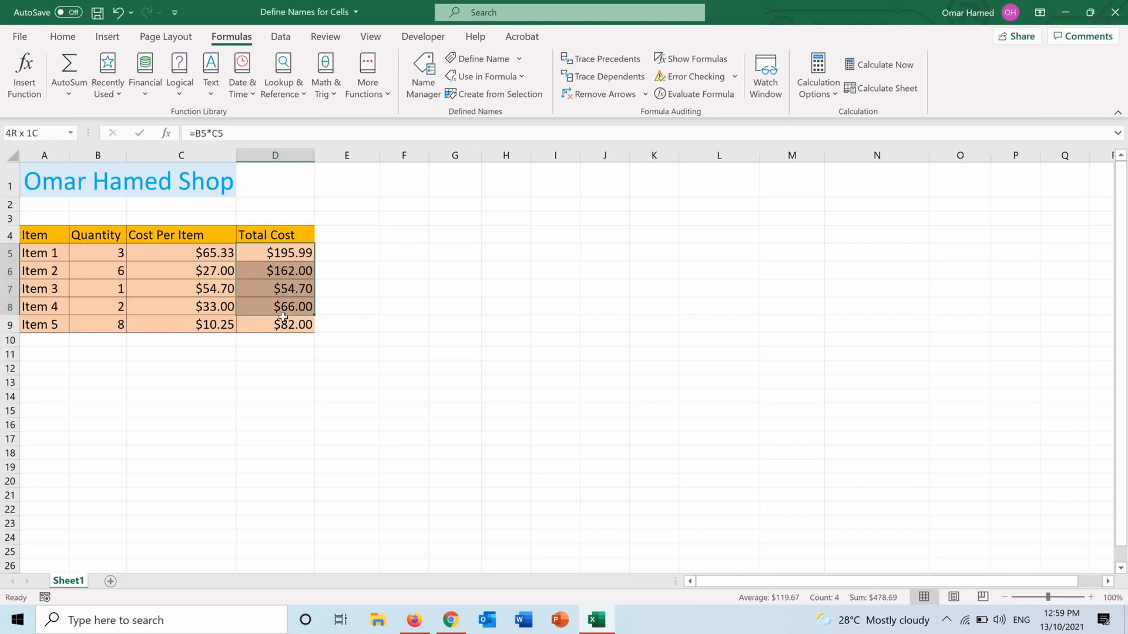
pyautogui.press('Delete')
pyautogui.write('=')
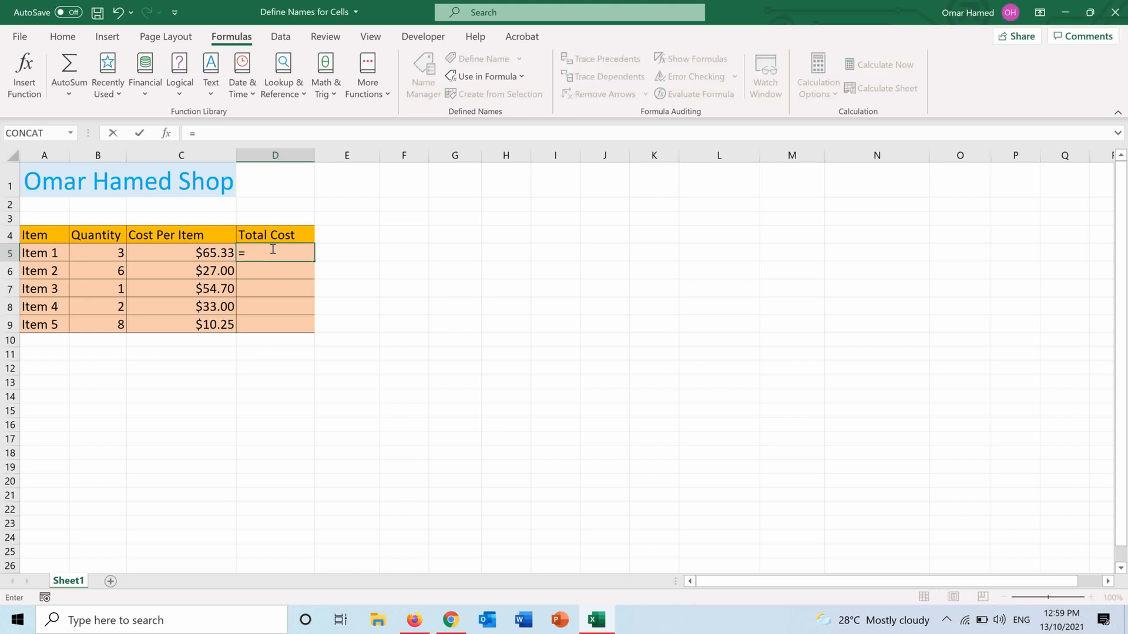
# Recompute Total Cost as =Quantity*Cost_Per_Item, giving $195.99 through $82.00 for Items 1–5.
pyautogui.write('Quantity')
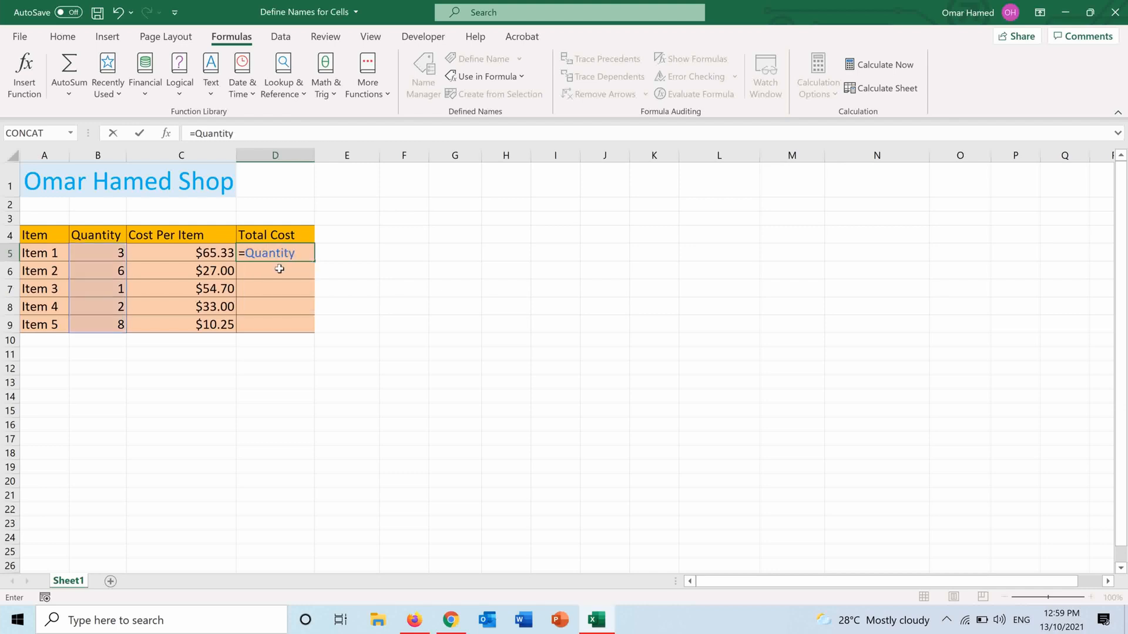
pyautogui.write('*')
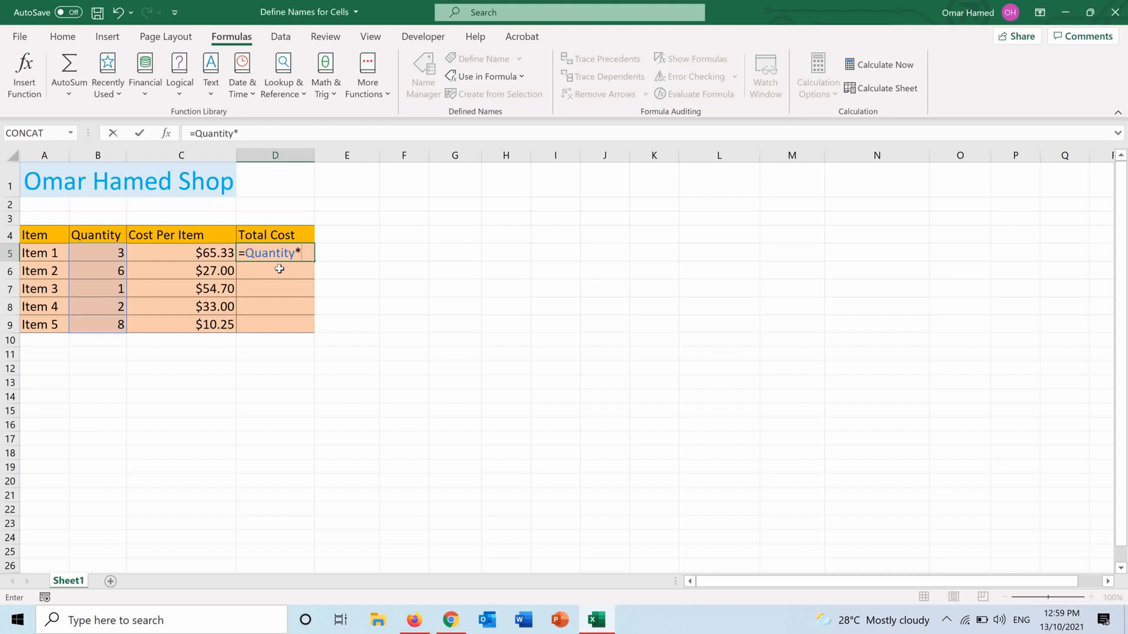
pyautogui.write('Cost_Per_Item')
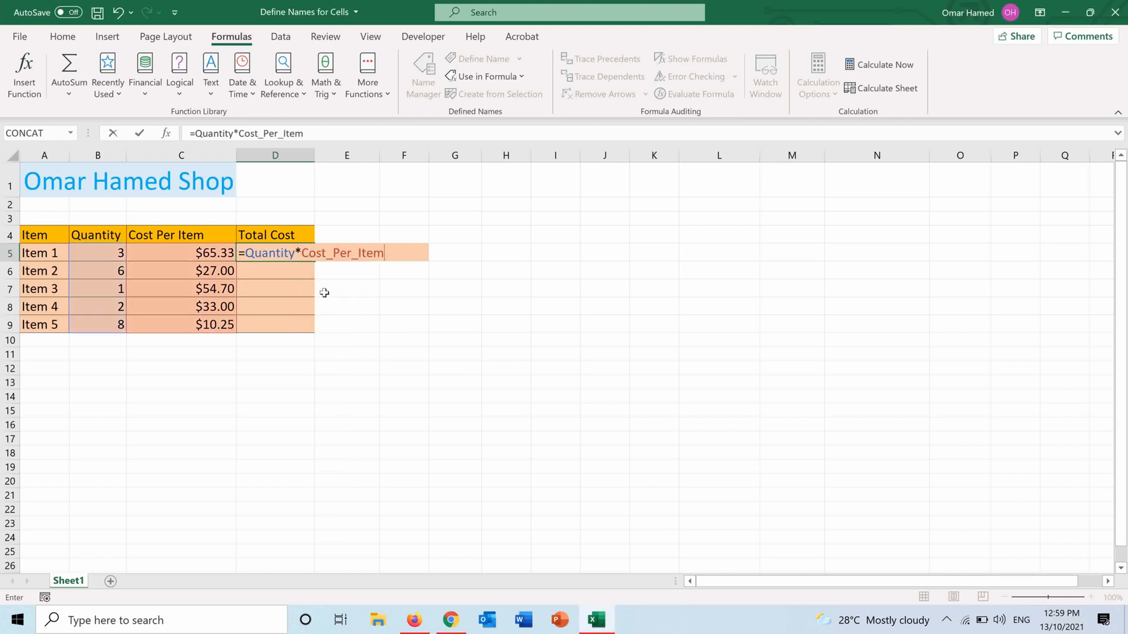
pyautogui.press('enter')
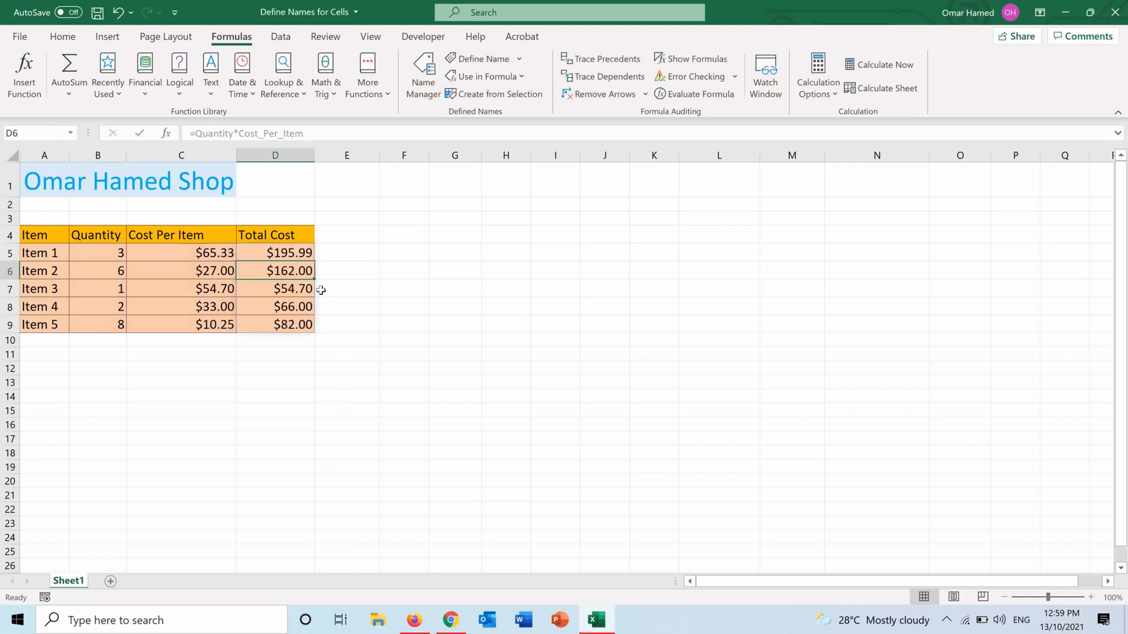
pyautogui.moveTo(275, 253); pyautogui.dragTo(274, 289)
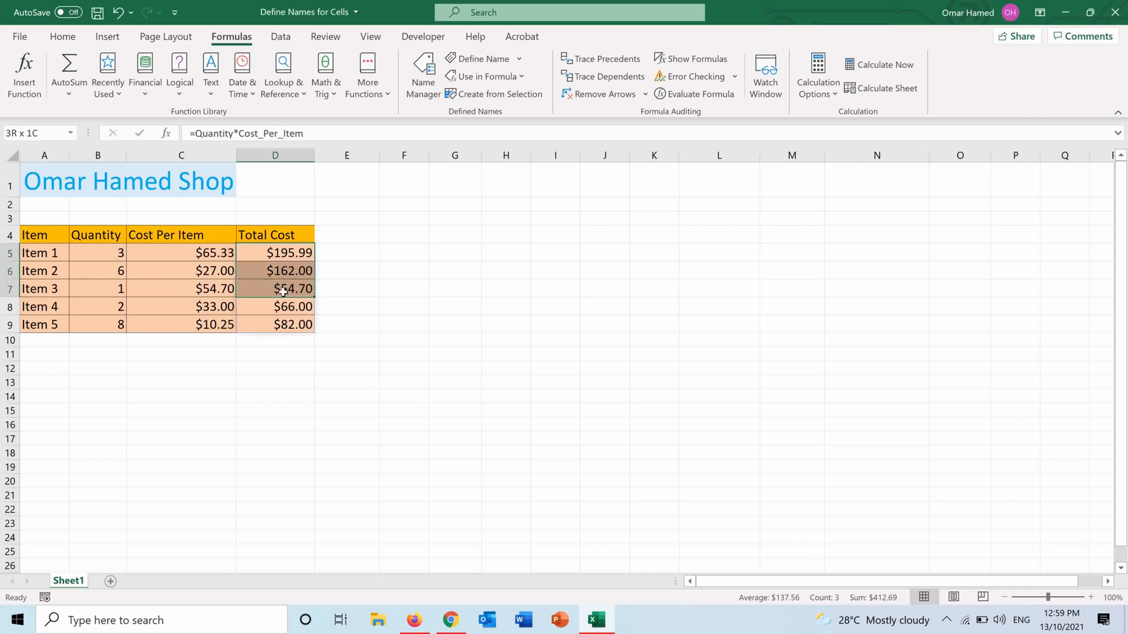